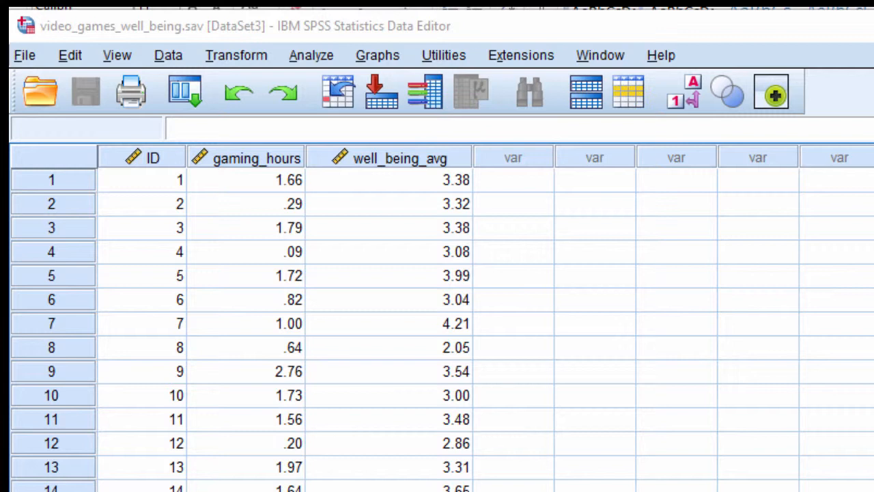
# Inspect the first well_being_avg and gaming_hours values, then open the Transform menu.
pyautogui.click(388, 180)
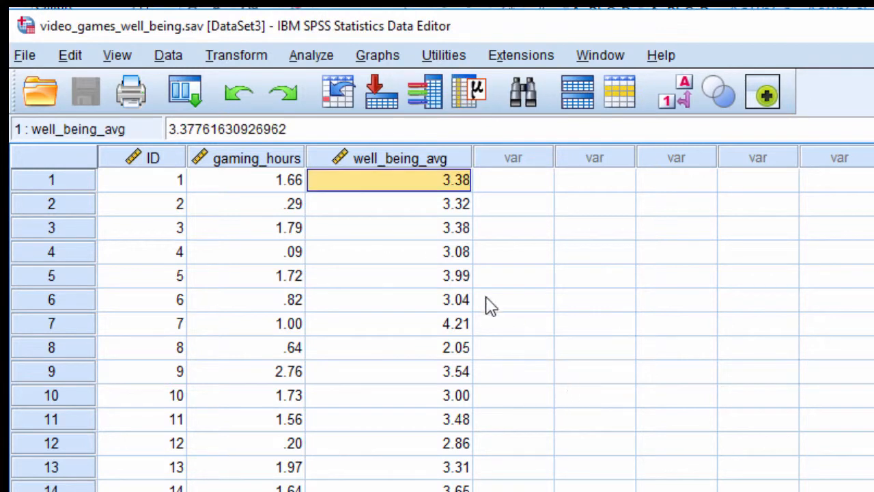
pyautogui.click(246, 179)
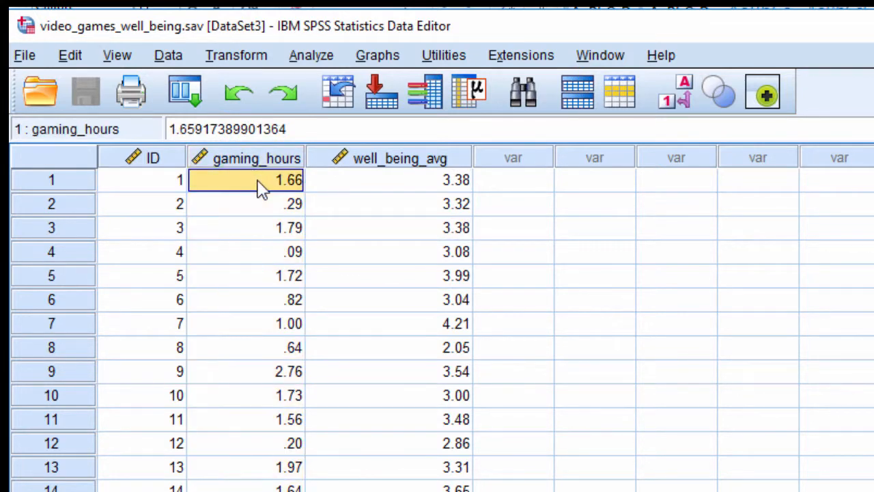
pyautogui.moveTo(265, 203)
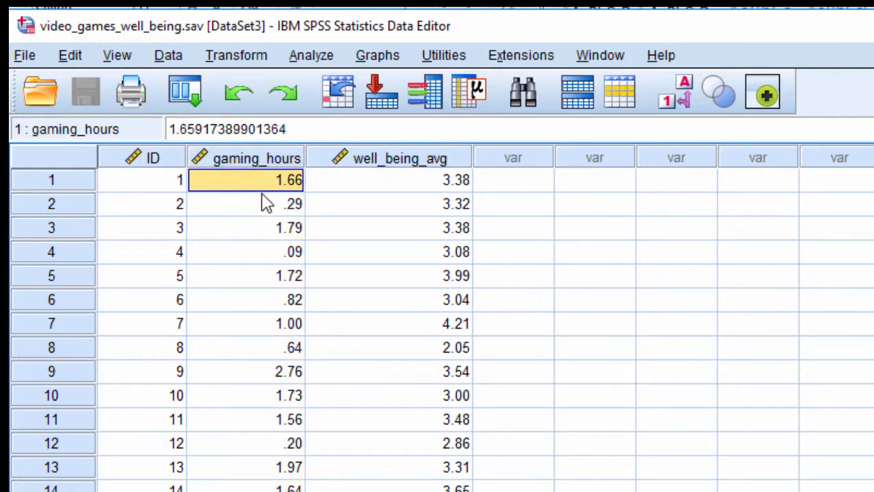
pyautogui.click(237, 54)
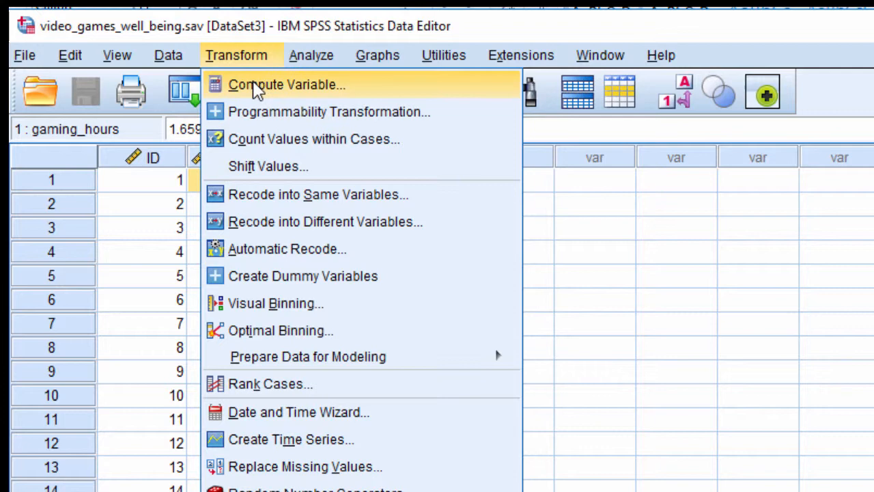
# Compute target variable gaming_hours2 with expression gaming_hours*gaming_hours.
pyautogui.click(285, 84)
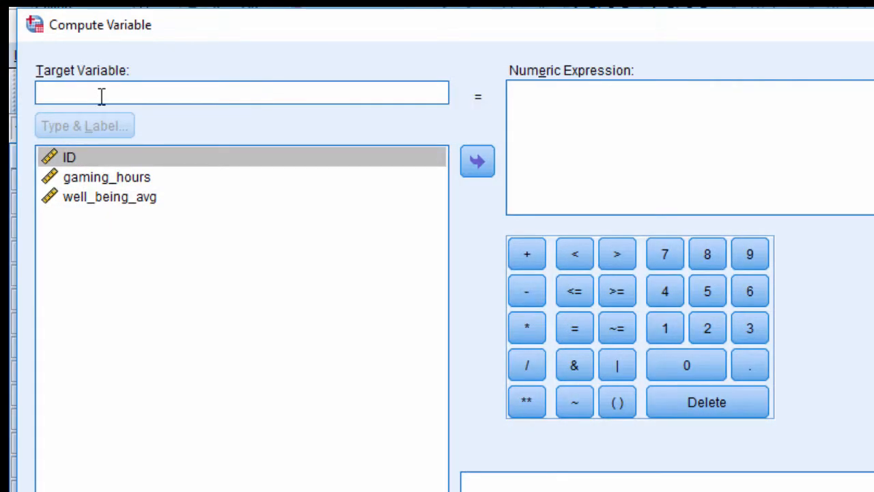
pyautogui.write('gam')
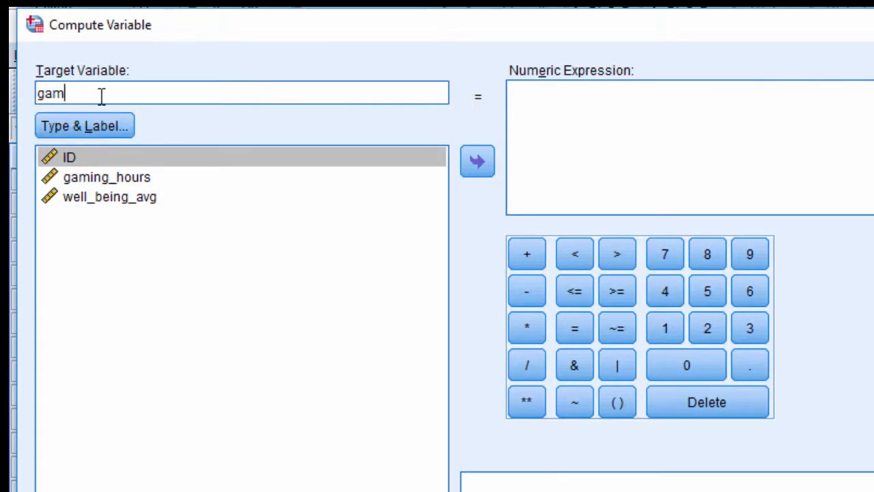
pyautogui.write('ing_hours2')
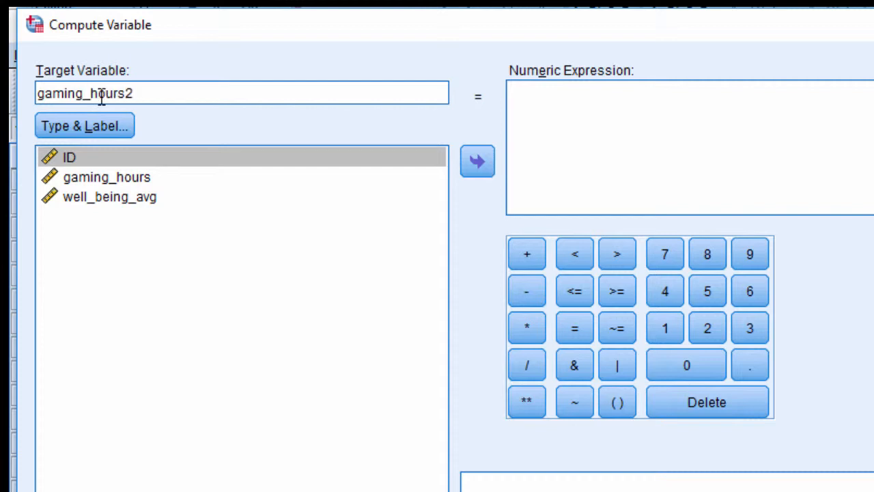
pyautogui.moveTo(127, 185)
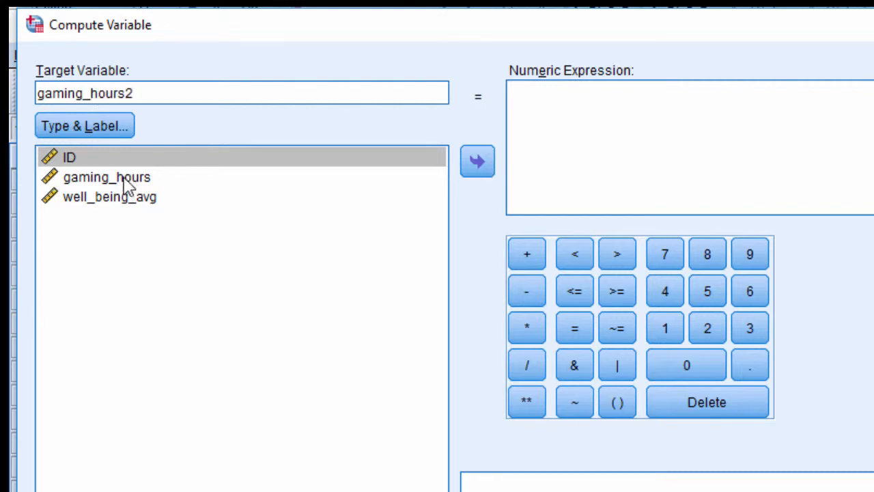
pyautogui.click(477, 161)
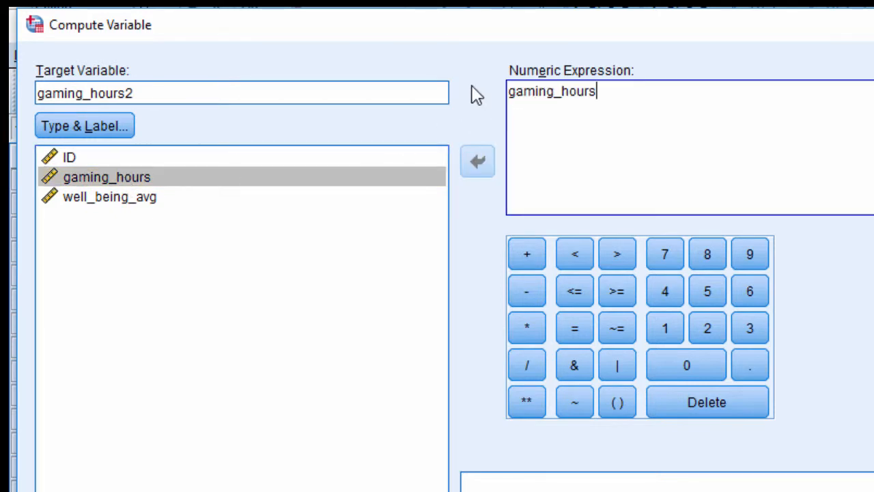
pyautogui.click(526, 328)
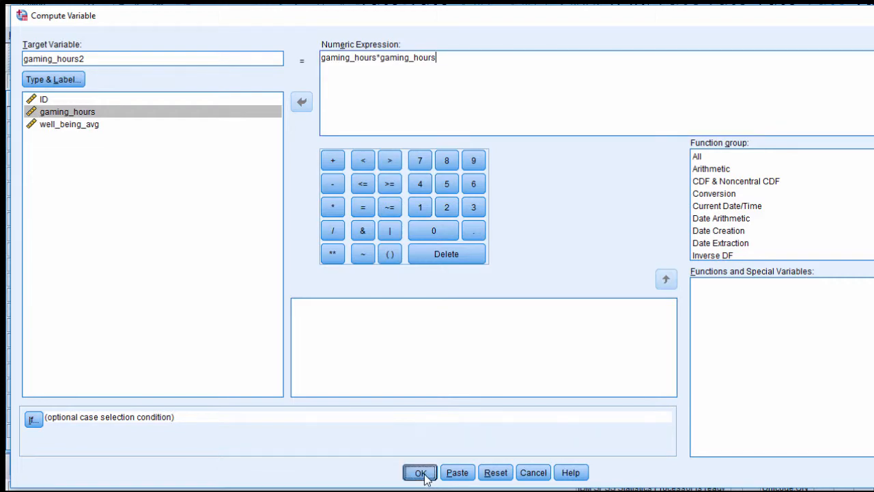
pyautogui.click(419, 472)
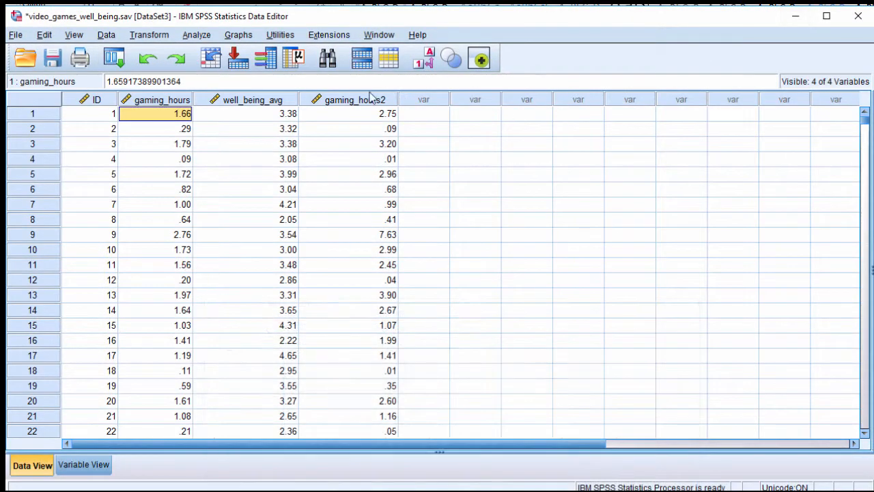
pyautogui.moveTo(386, 110)
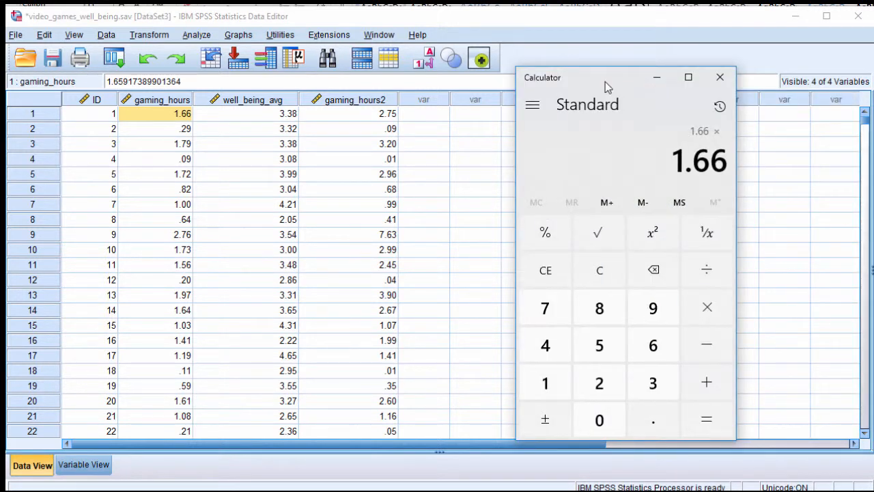
# Square 1.66 in Calculator to get 2.7556, confirming the first gaming_hours2 value.
pyautogui.click(651, 232)
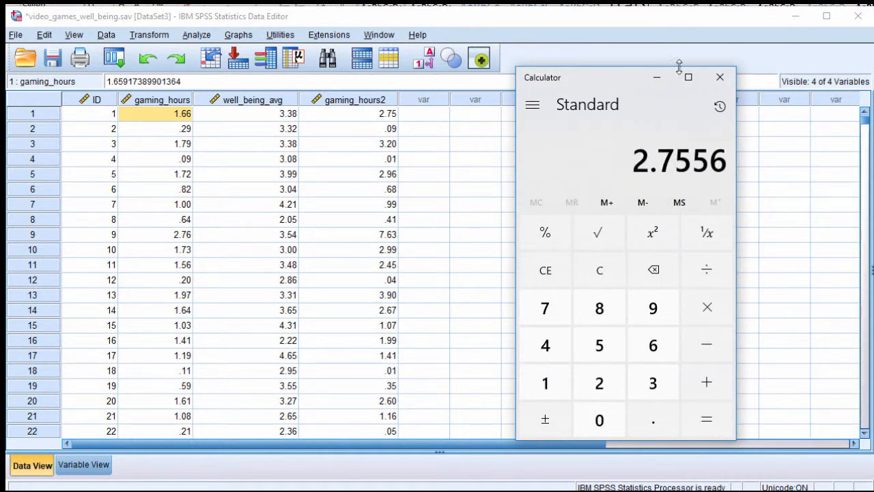